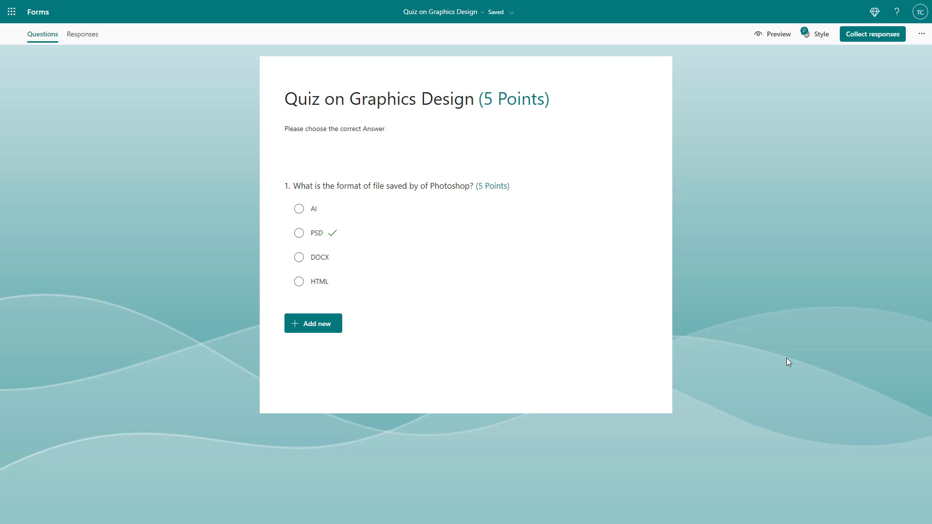
mouse_move(646, 384)
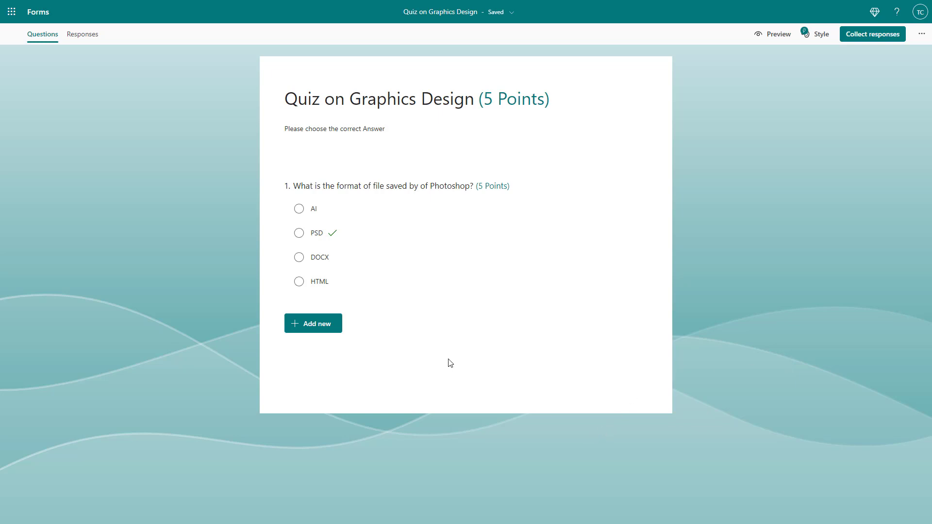
mouse_move(432, 357)
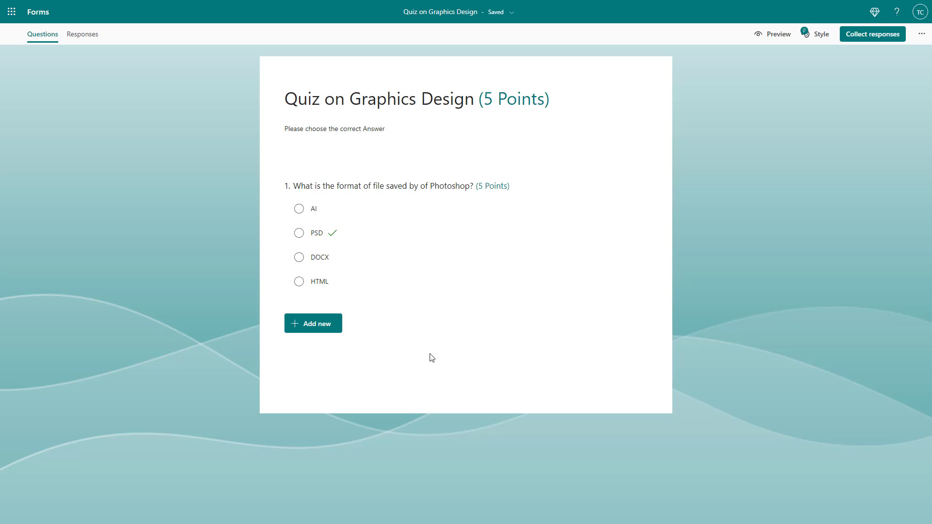
Add a choice question titled 'What is Photoshop used for?'.
click(312, 323)
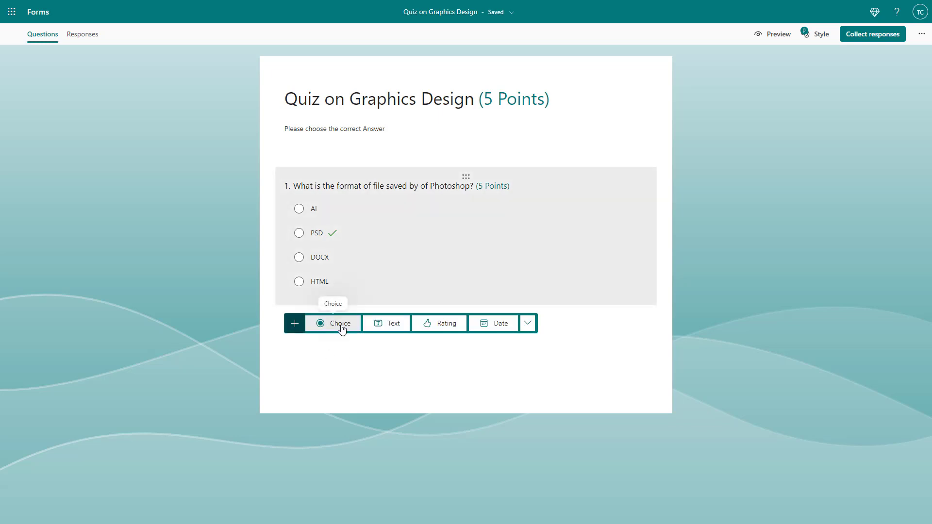
click(339, 323)
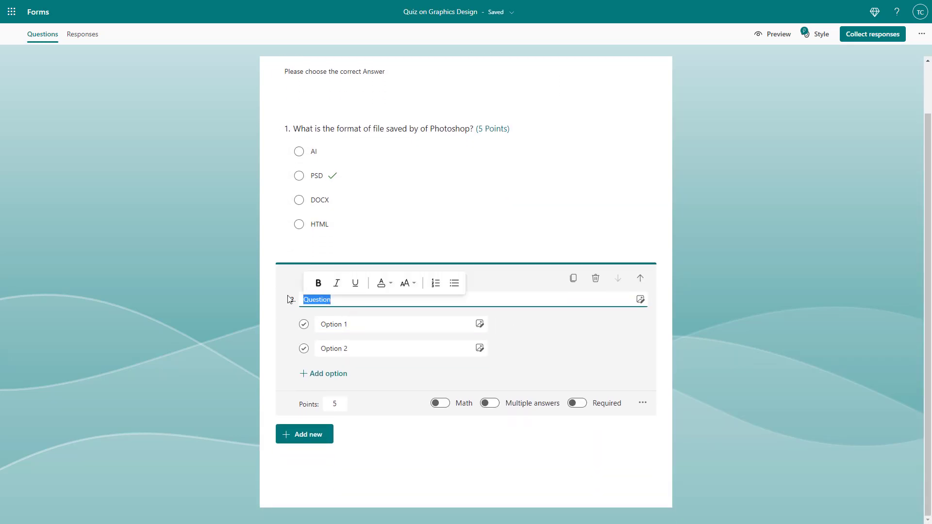
text(What is)
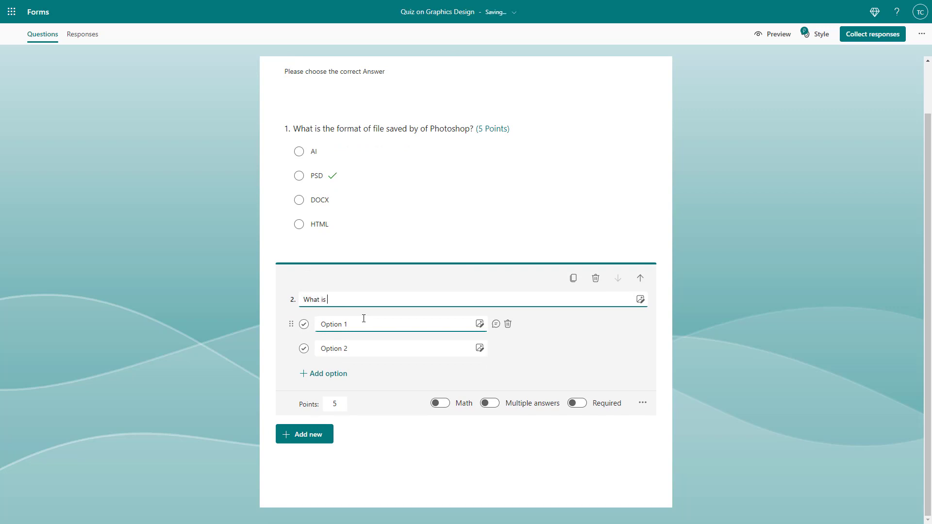
text(Photoshop)
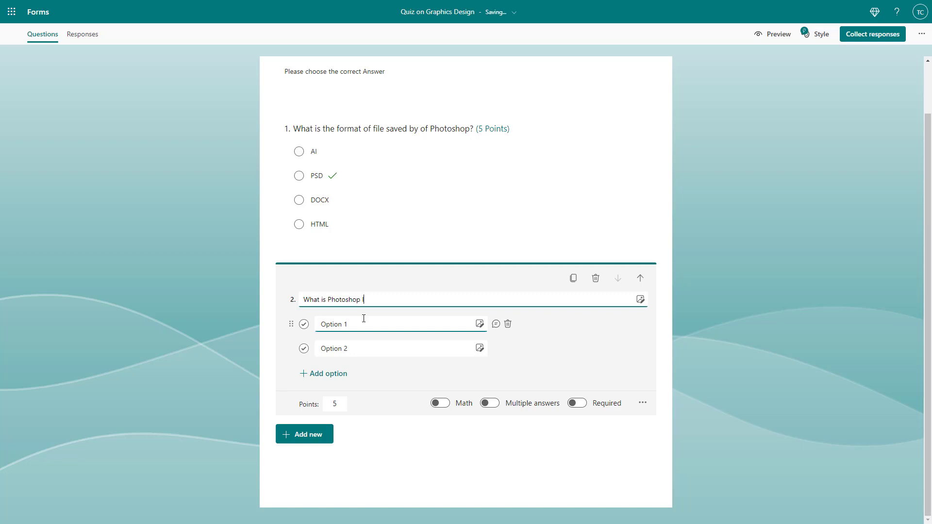
text(used for?)
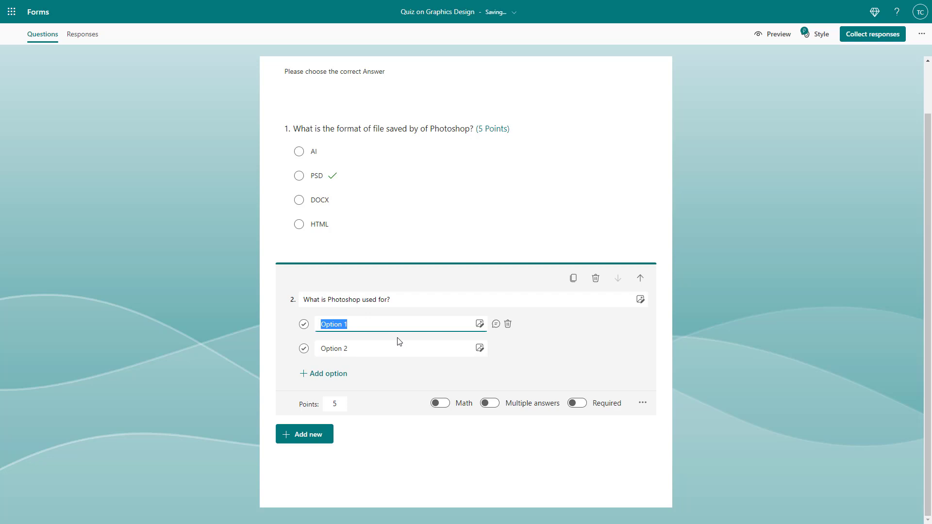
Fill the first two options with Photo Manipulation and Graphics Design.
text(Photo M)
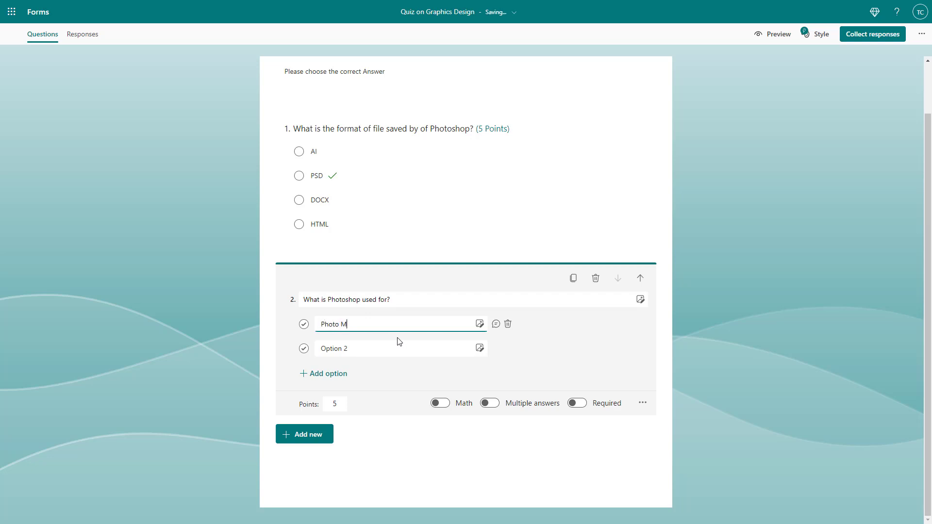
text(anipulation)
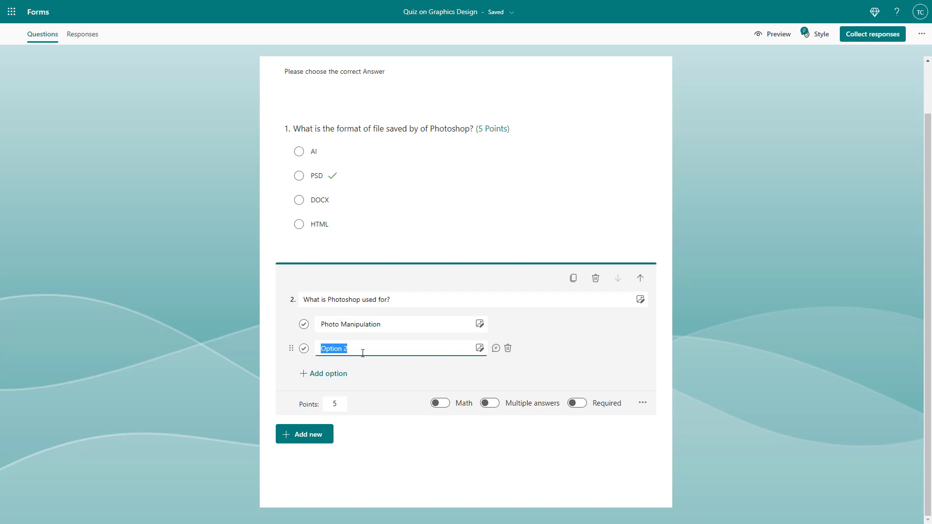
text(Graphics Design)
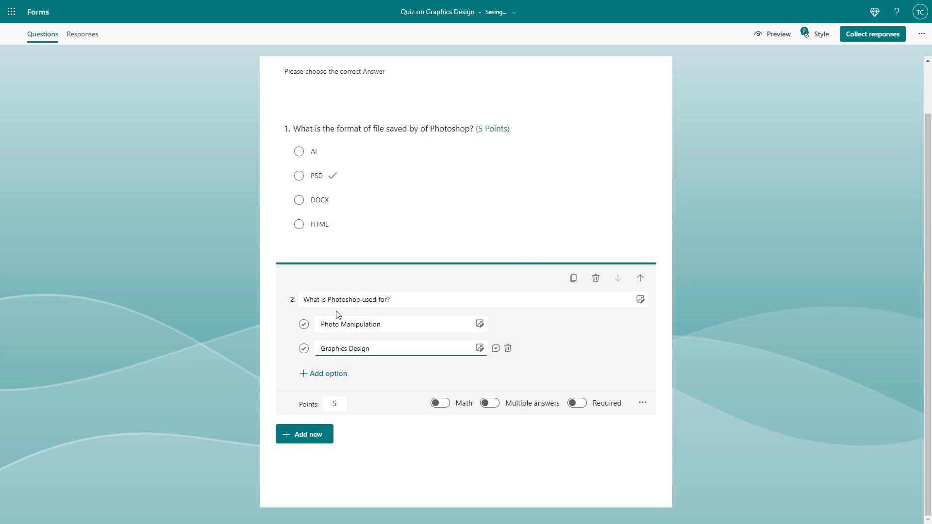
Add Computer Programming and Troubleshooting as the third and fourth answer options.
click(323, 373)
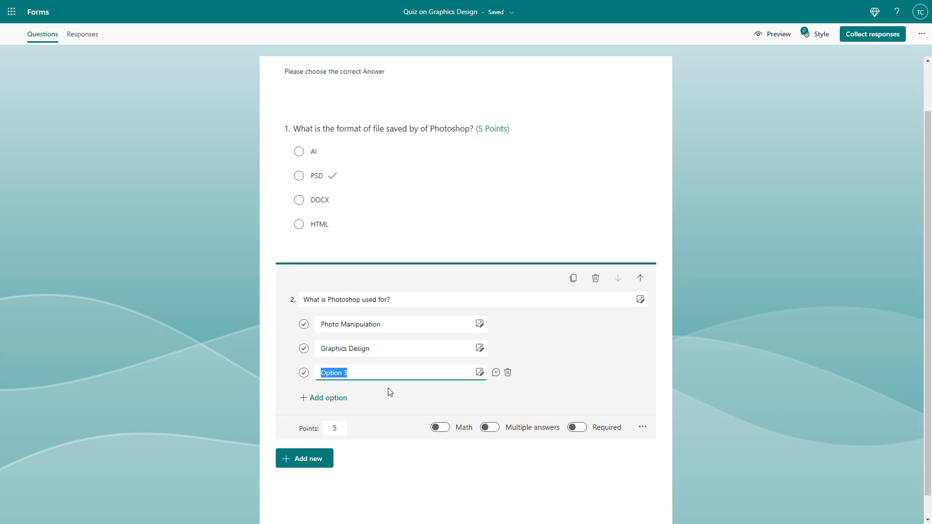
text(Computer)
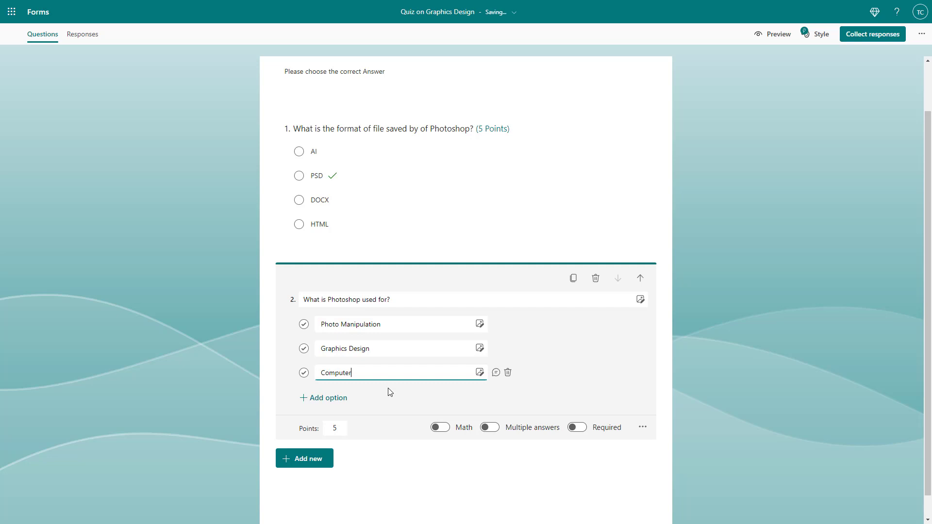
text(Programming)
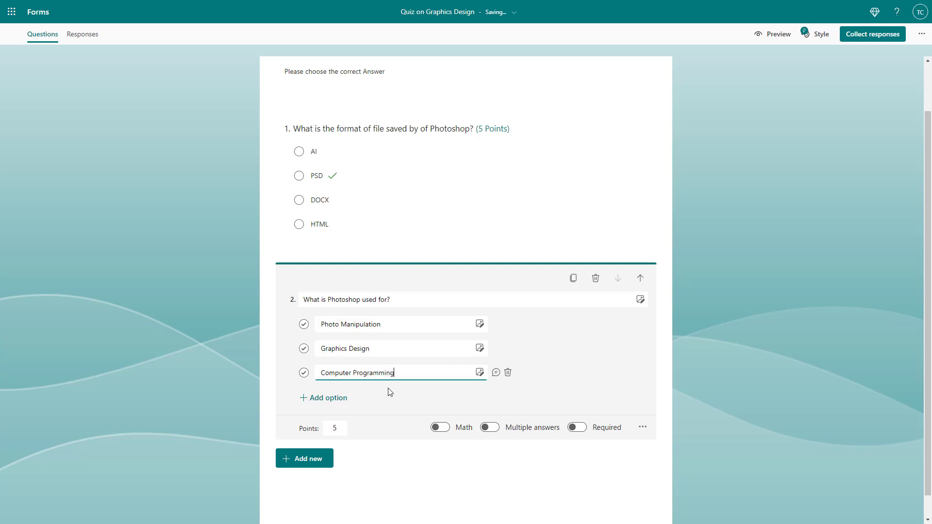
click(323, 397)
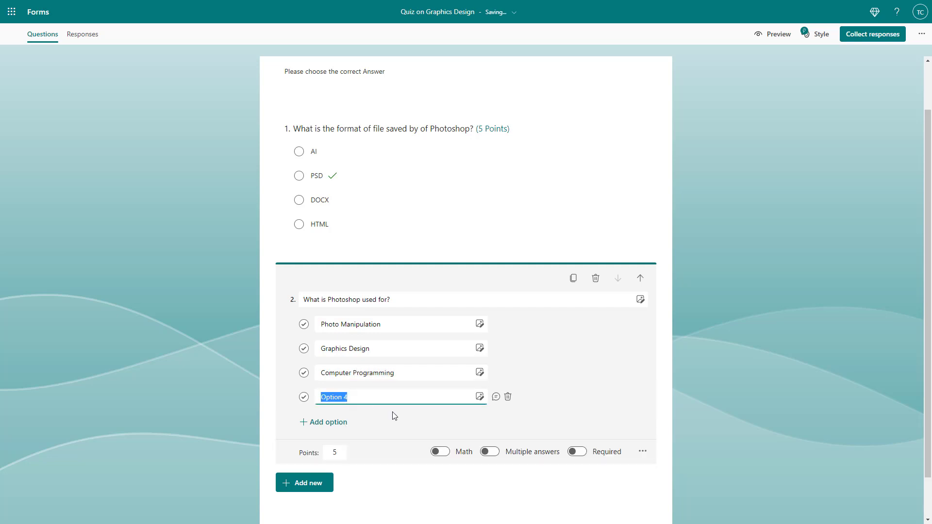
text(Troubleshooting)
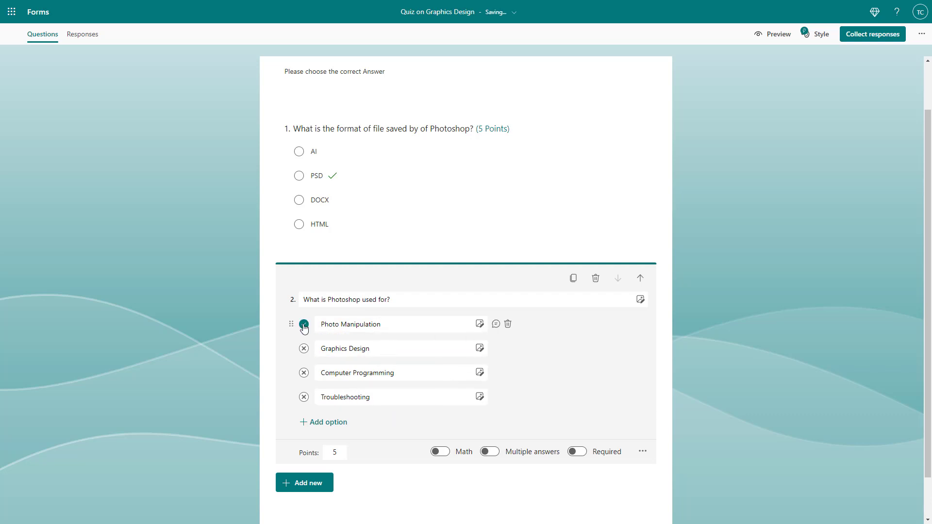
Turn on multiple answers and mark only Photo Manipulation and Graphics Design correct.
click(303, 348)
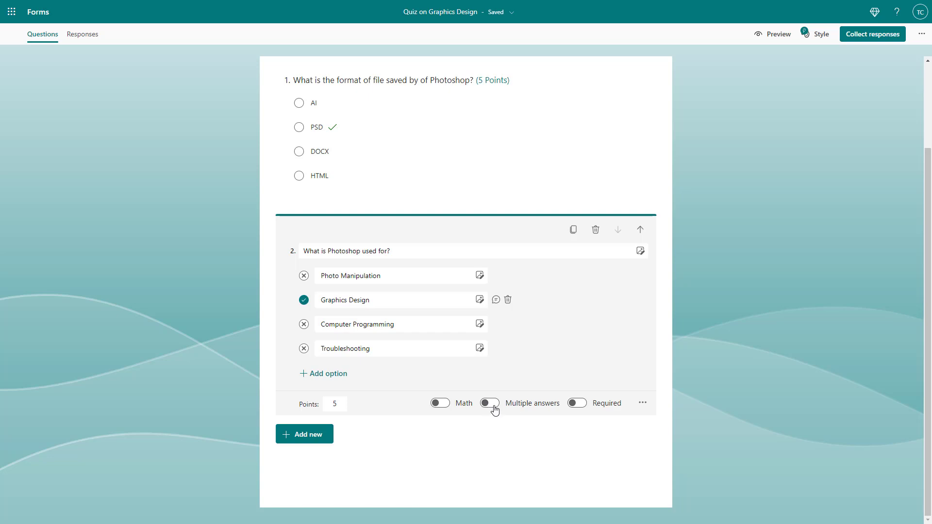
click(489, 403)
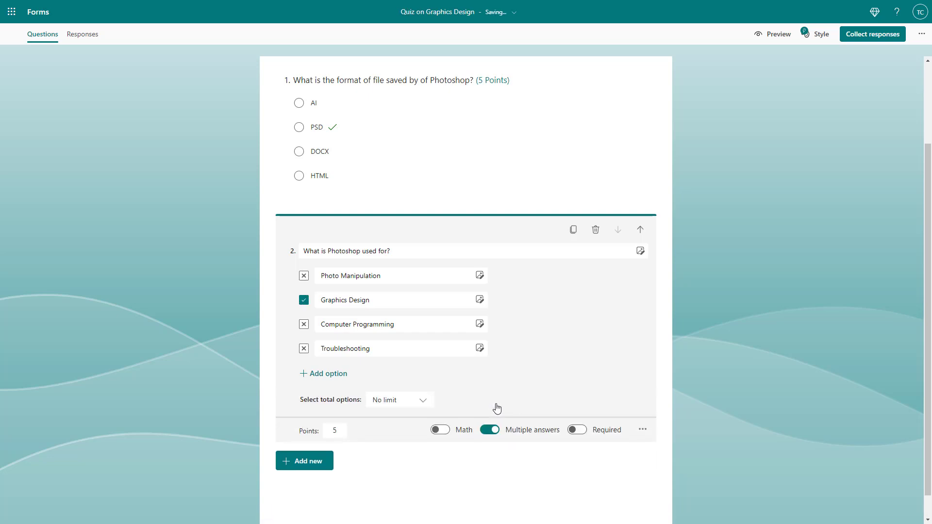
click(304, 275)
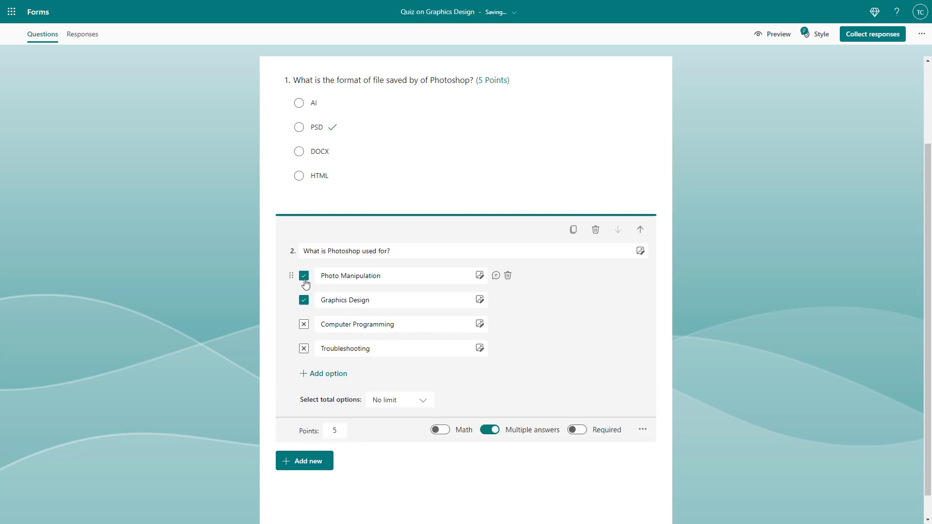
click(304, 324)
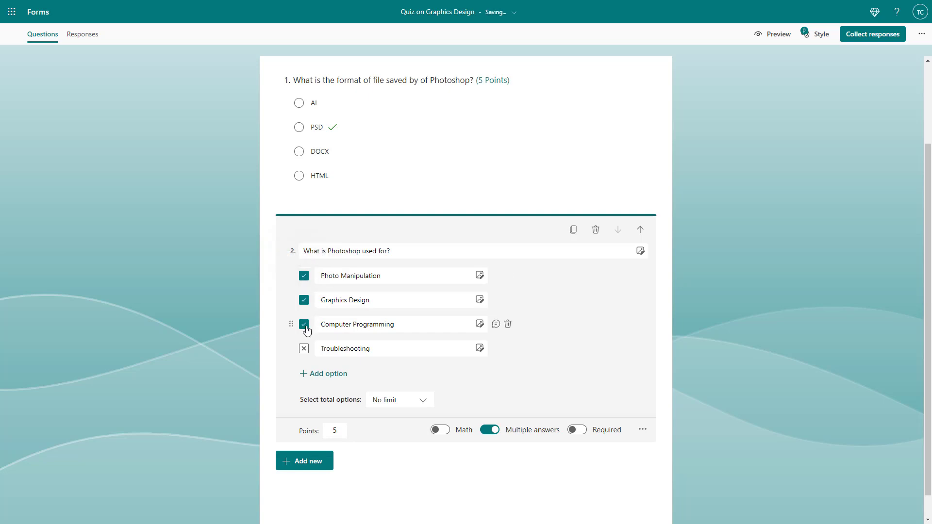
click(323, 374)
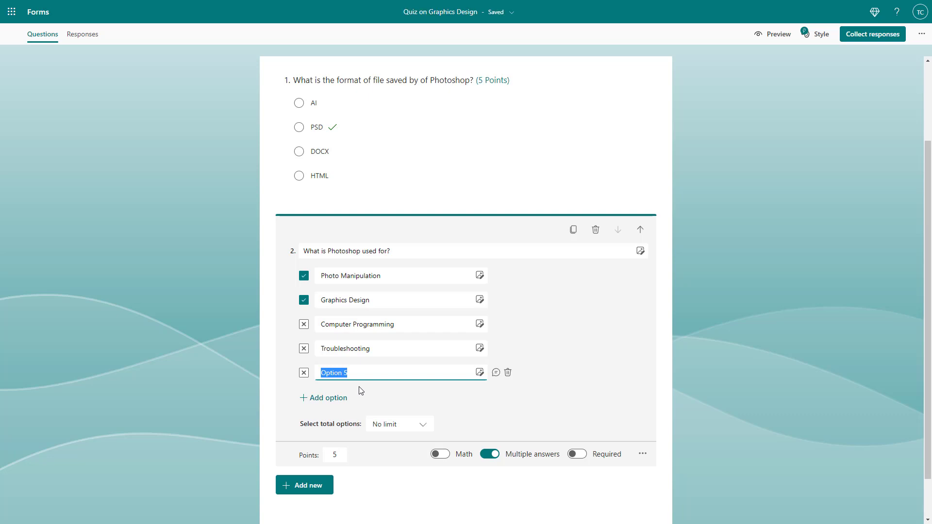
Enter Web Browsing as the fifth answer option.
text(Web B)
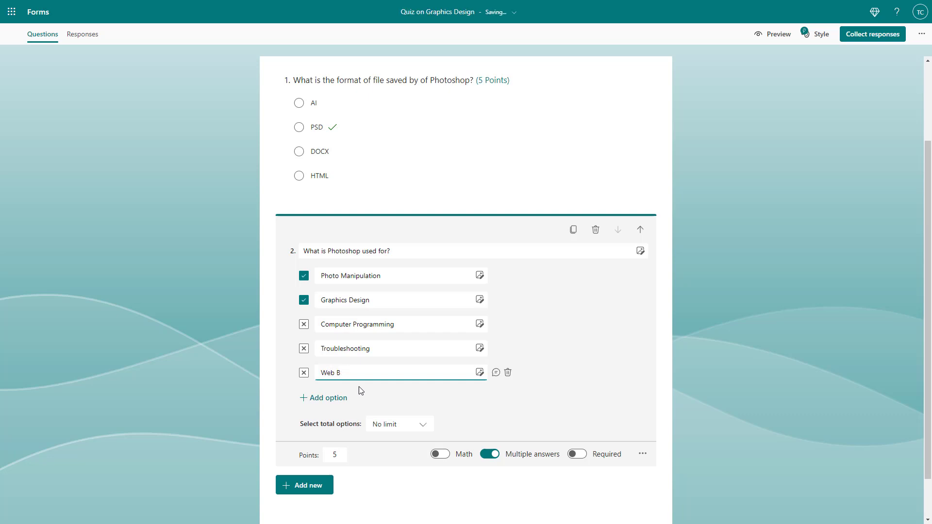
text(rowser)
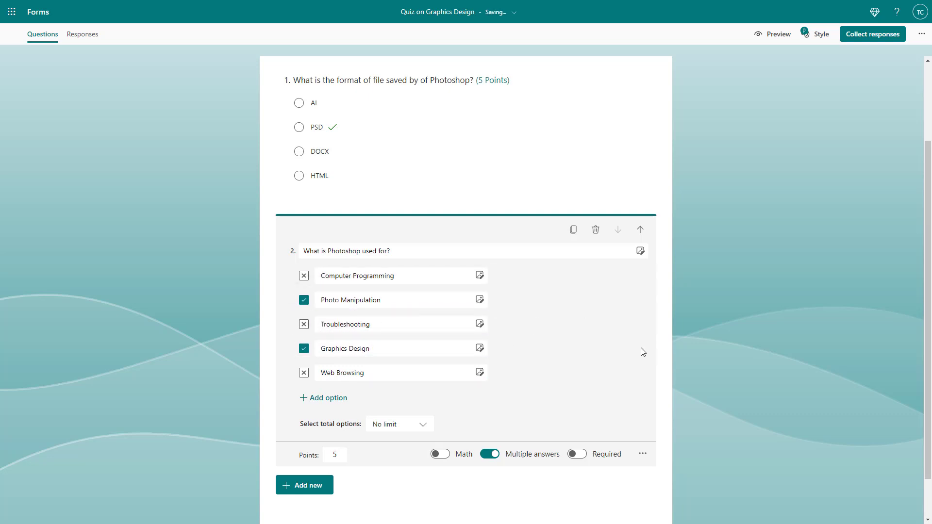
mouse_move(776, 87)
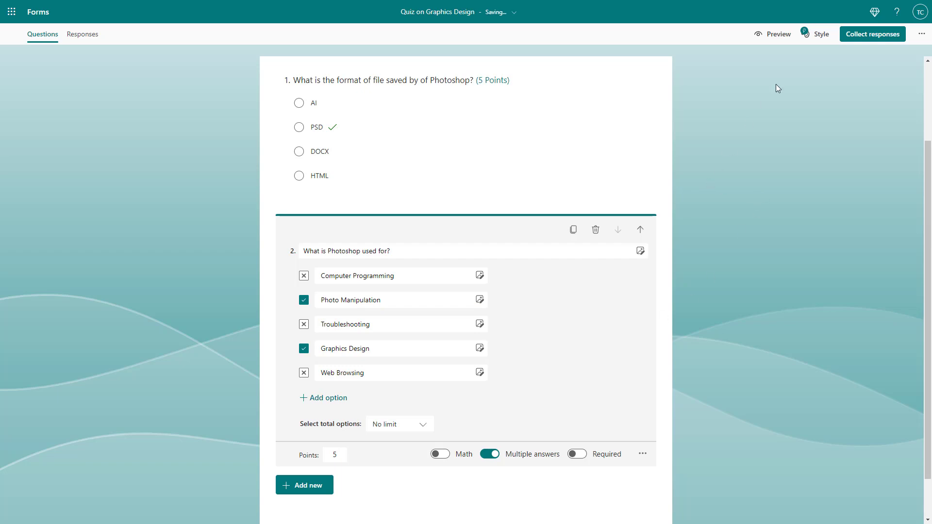
Preview the quiz, answer PSD, and tick Graphics Design and Photo Manipulation.
click(777, 34)
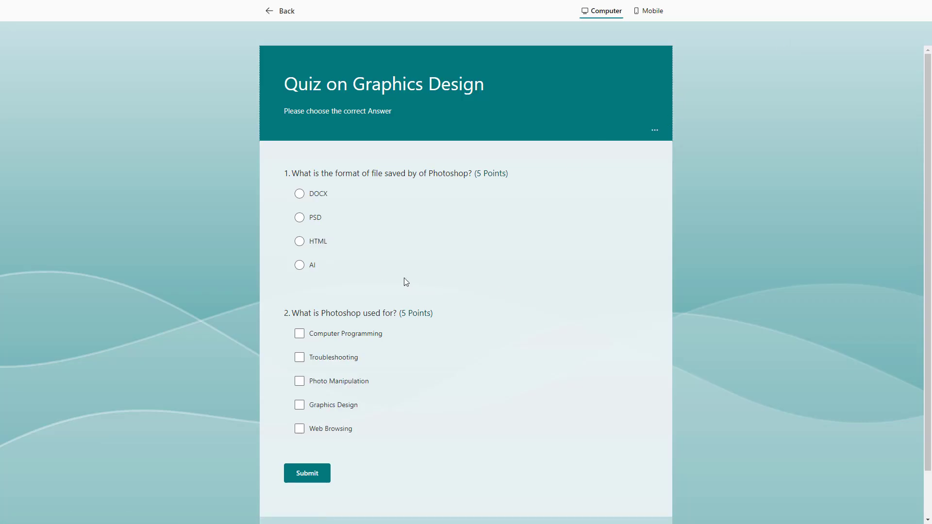
click(299, 217)
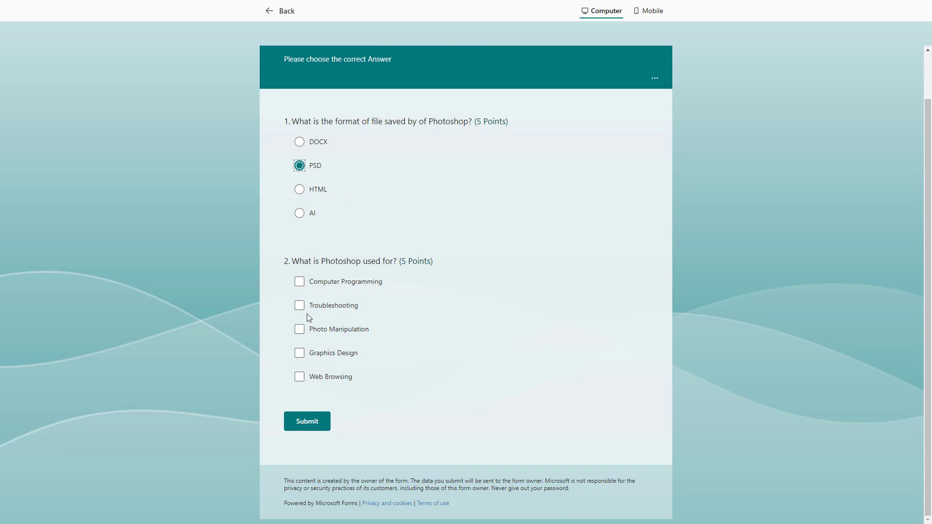
click(300, 352)
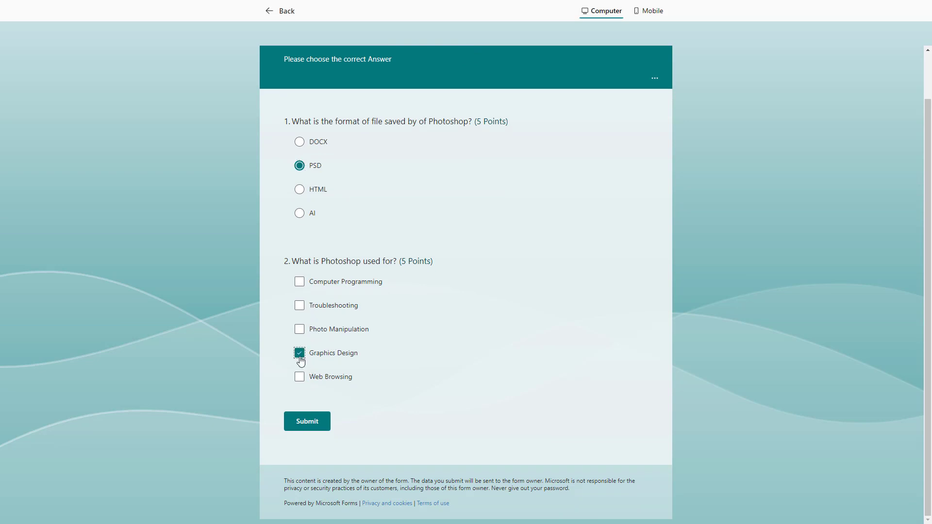
click(299, 352)
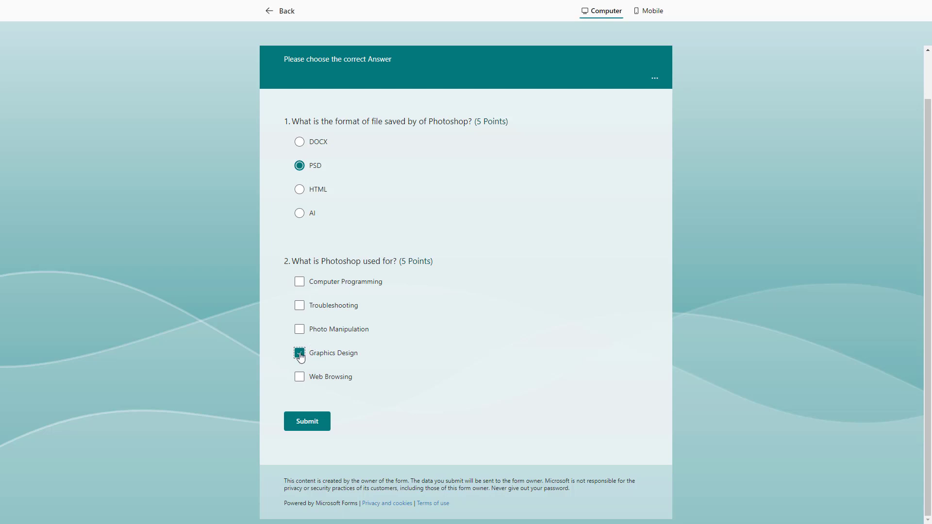
click(300, 352)
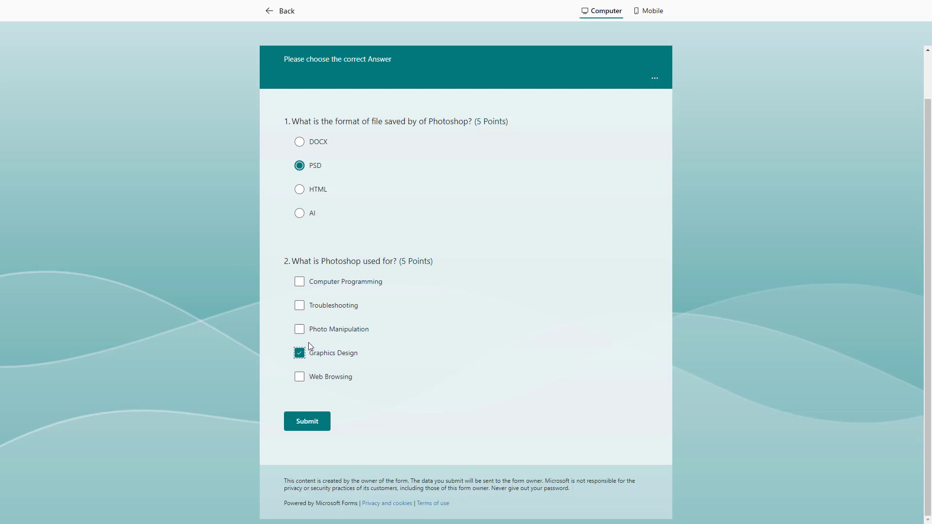
click(306, 420)
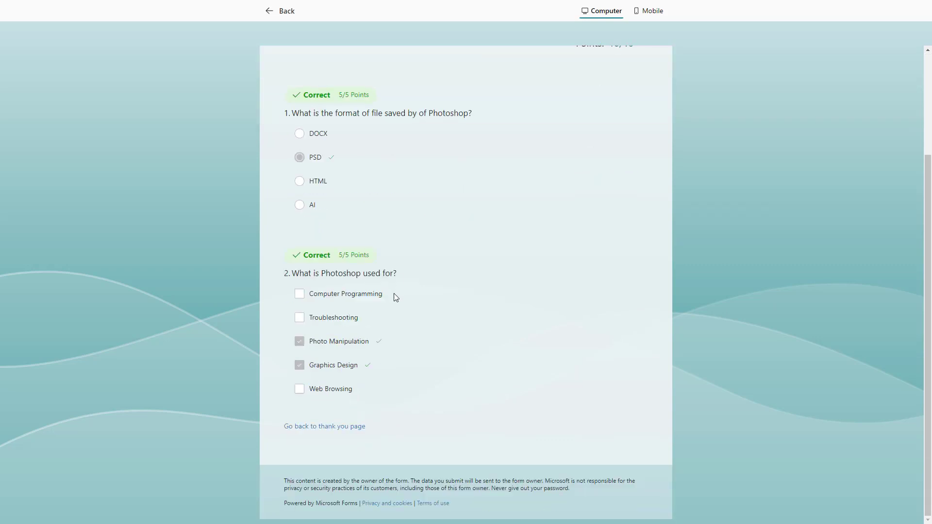
mouse_move(310, 385)
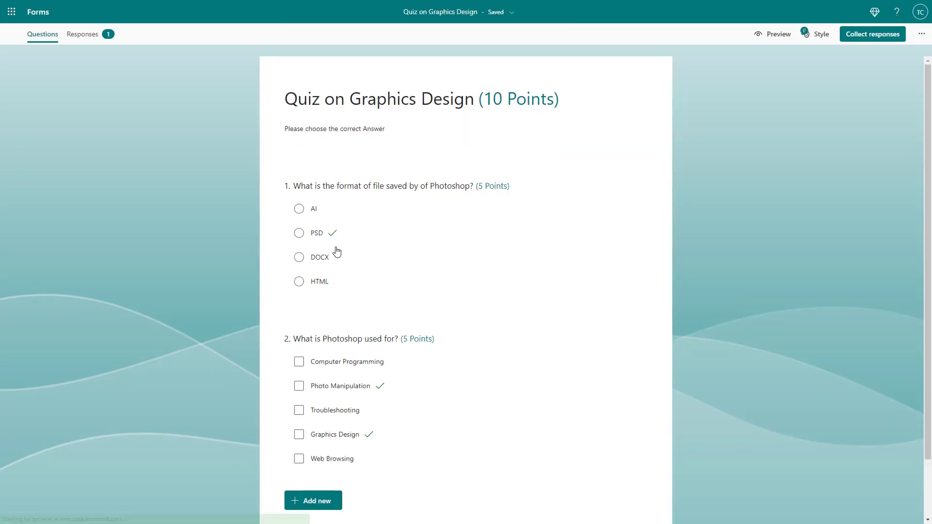
scroll(down, 3)
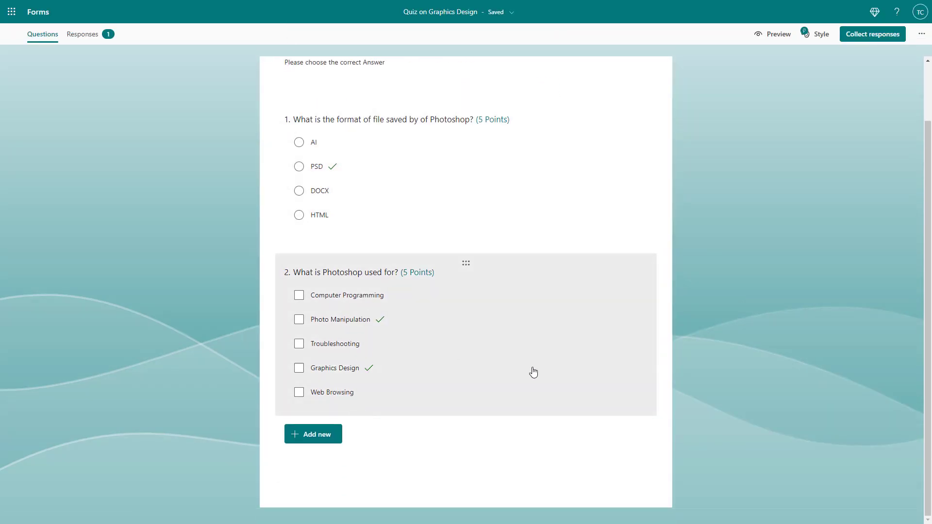